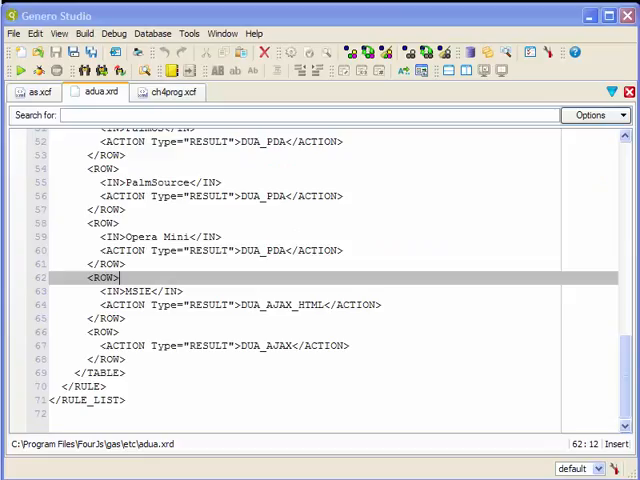
pyautogui.moveTo(190, 444)
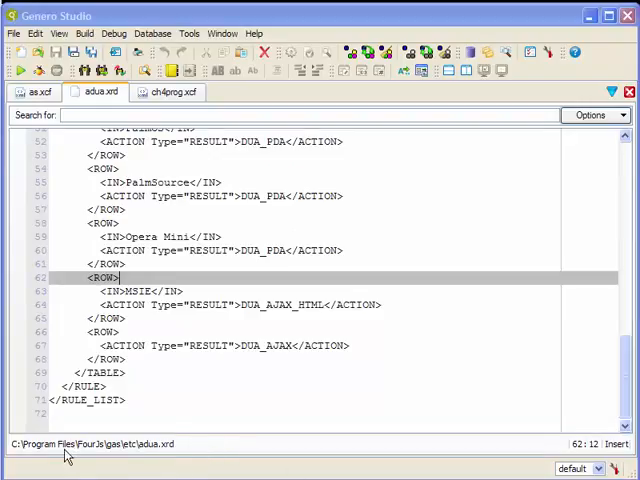
pyautogui.moveTo(200, 460)
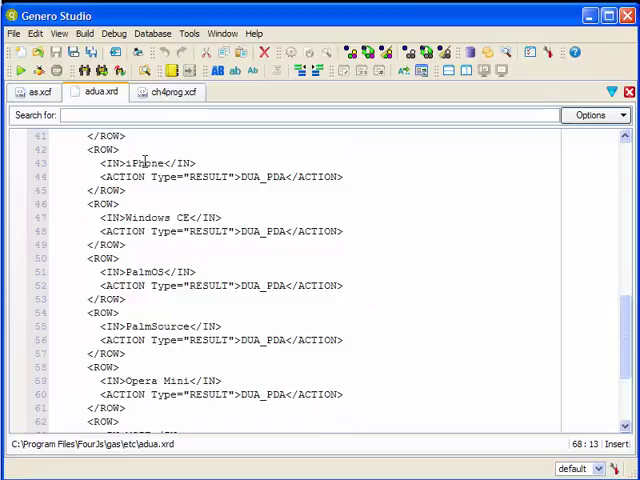
# Step: Highlight the iPhone and Windows CE browser entries in adua.xrd
pyautogui.doubleClick(138, 216)
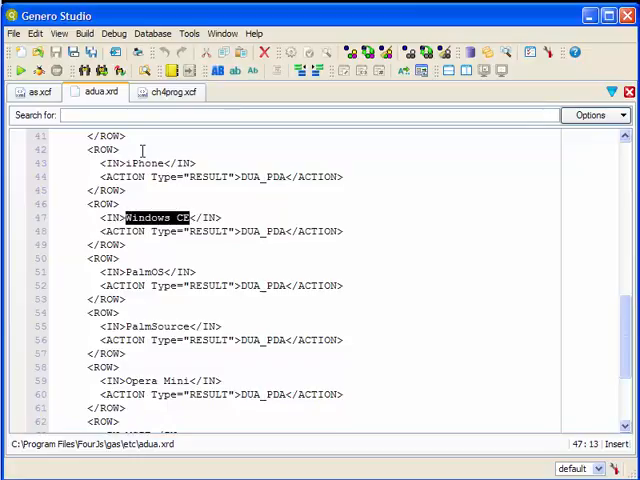
pyautogui.doubleClick(144, 164)
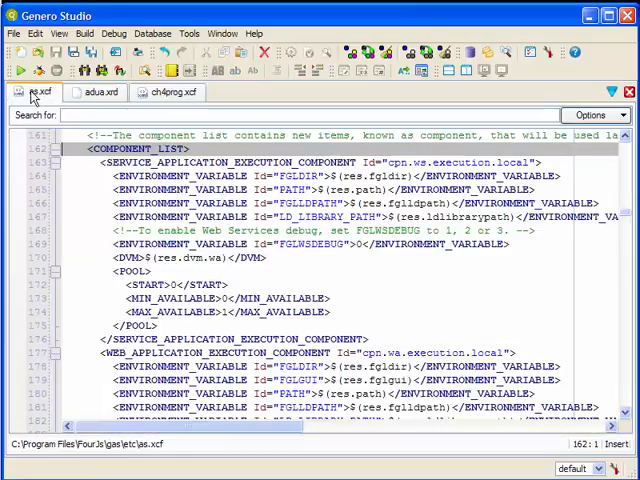
# Step: Show the Code Structure outline of as.xcf via Window > Views
pyautogui.click(188, 32)
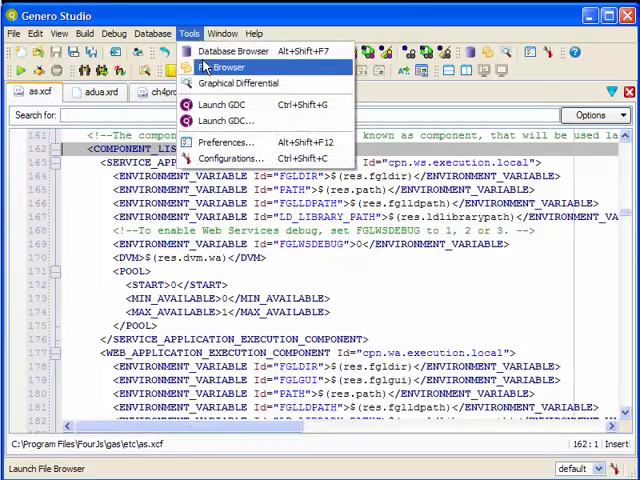
pyautogui.click(222, 32)
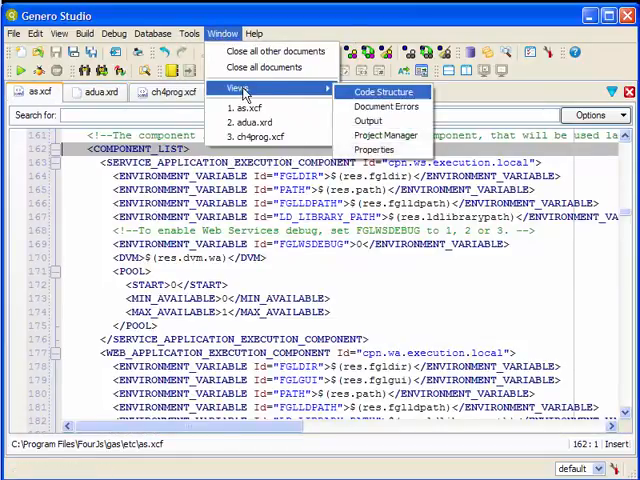
pyautogui.click(384, 92)
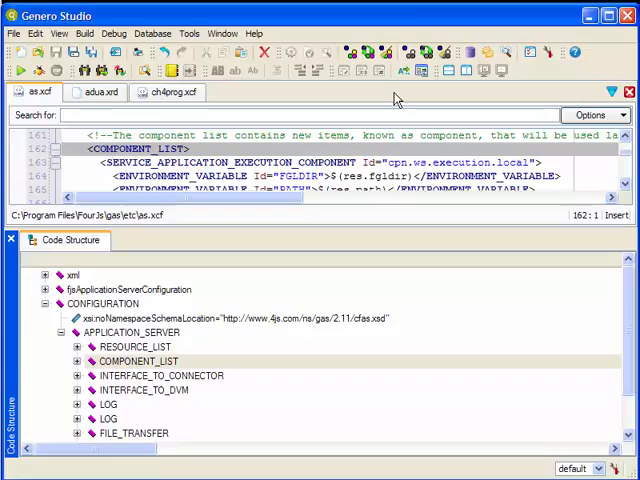
pyautogui.moveTo(396, 98)
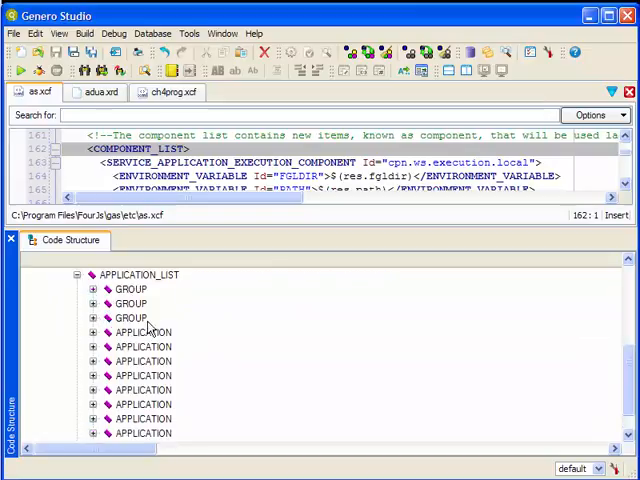
pyautogui.moveTo(150, 376)
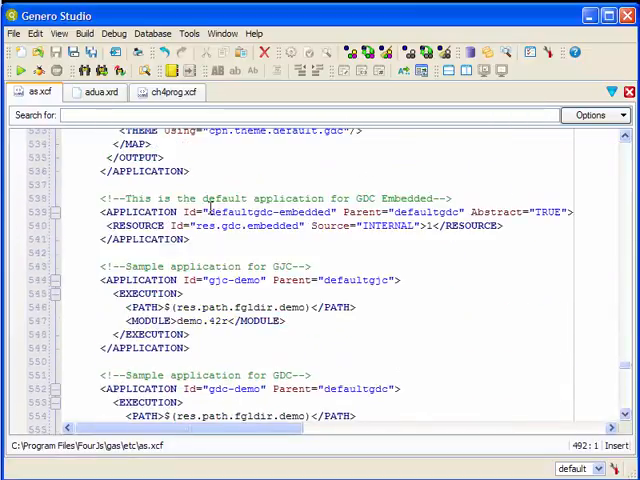
# Step: Reach the defaultgwc application and highlight its DUA_PAGE_HTML and DUA_AJAX map ids
pyautogui.scroll(-3)
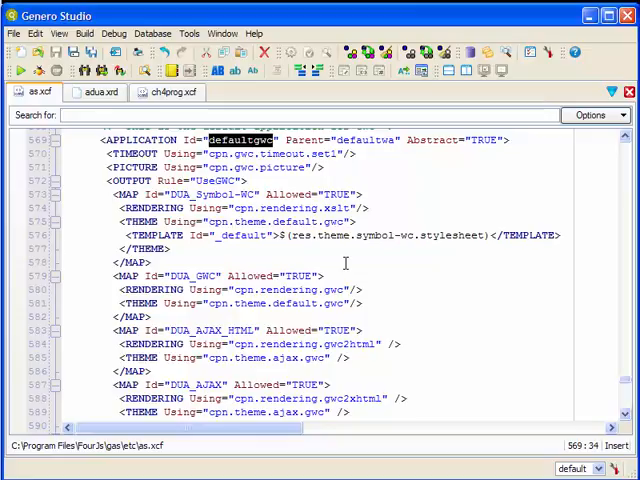
pyautogui.scroll(-3)
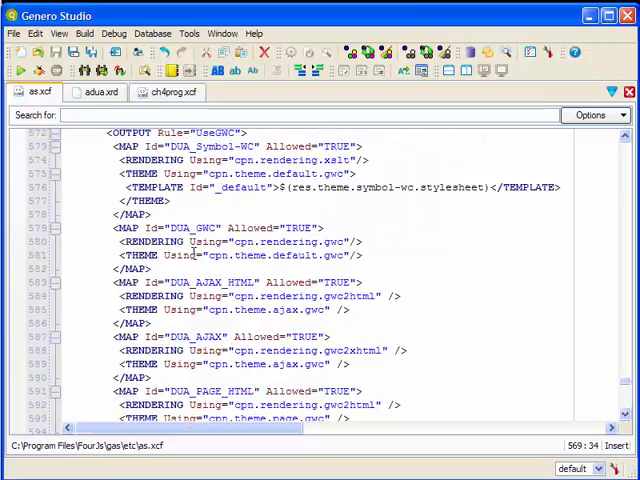
pyautogui.doubleClick(192, 228)
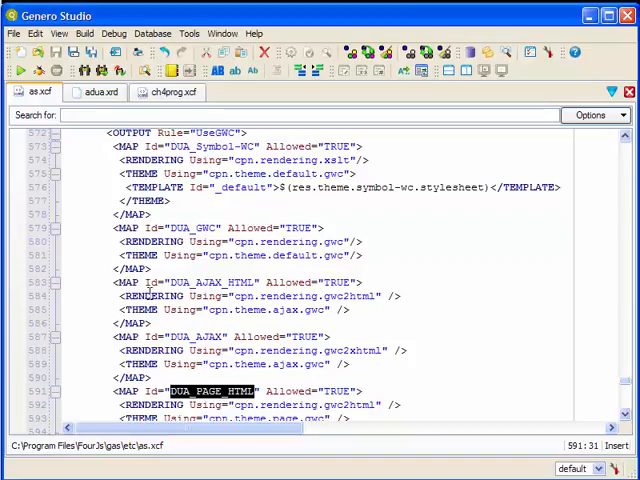
pyautogui.doubleClick(156, 350)
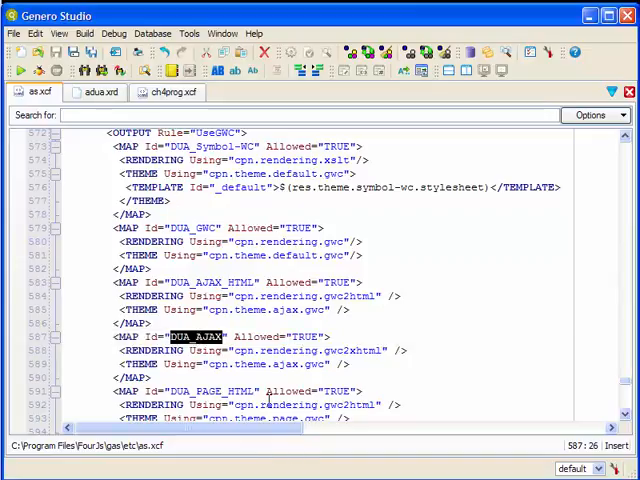
pyautogui.doubleClick(290, 350)
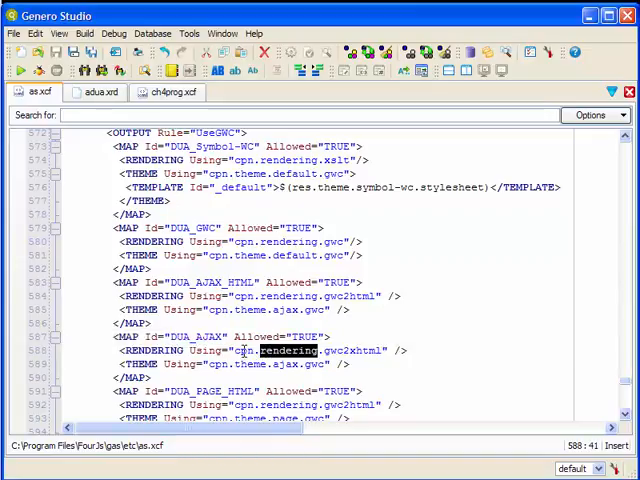
pyautogui.moveTo(244, 350); pyautogui.dragTo(384, 350)
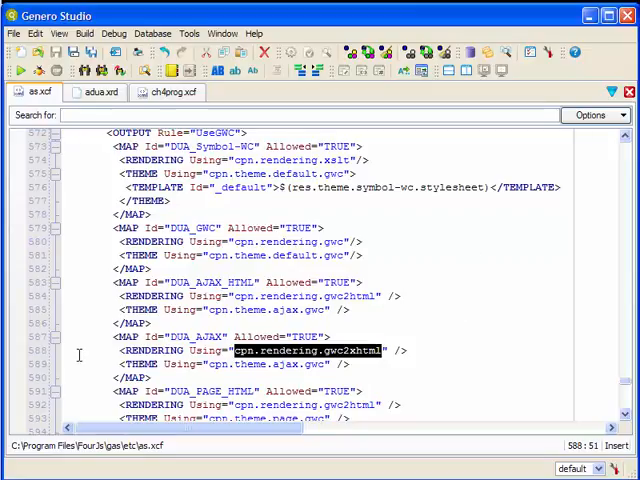
pyautogui.moveTo(16, 392)
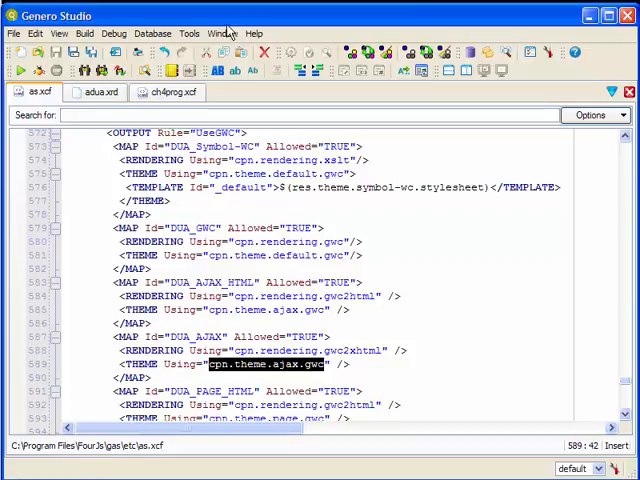
# Step: Reopen the Code Structure outline and jump to the cpn.theme.ajax.gwc theme component
pyautogui.click(220, 32)
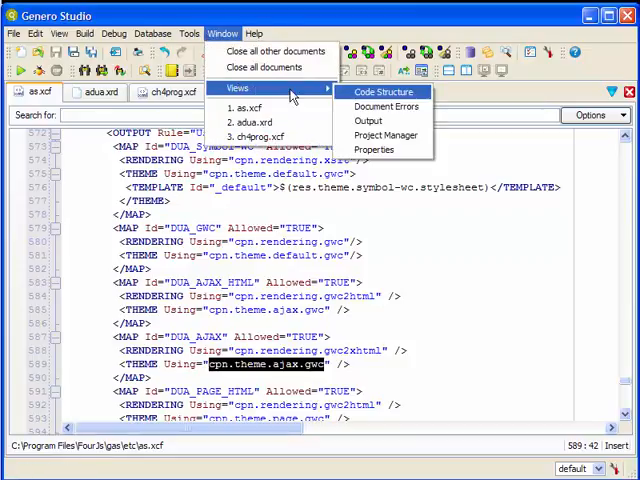
pyautogui.click(384, 92)
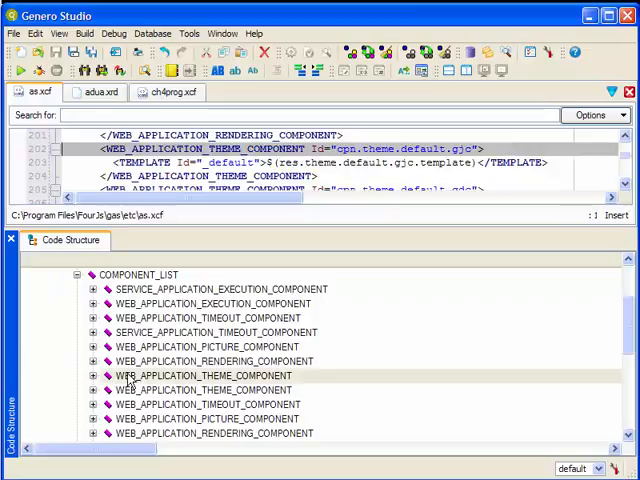
pyautogui.click(204, 388)
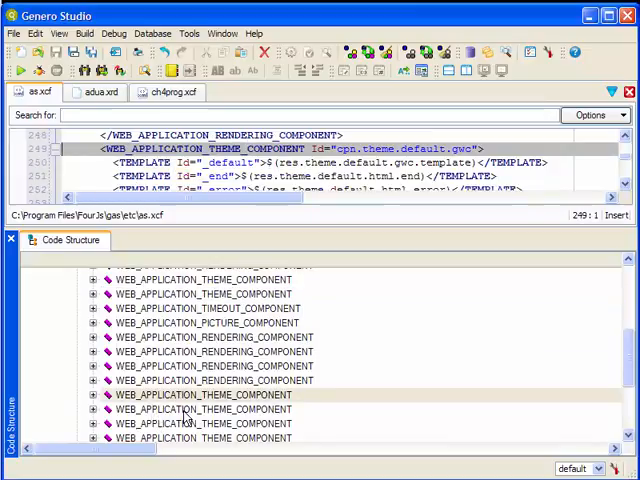
pyautogui.click(196, 408)
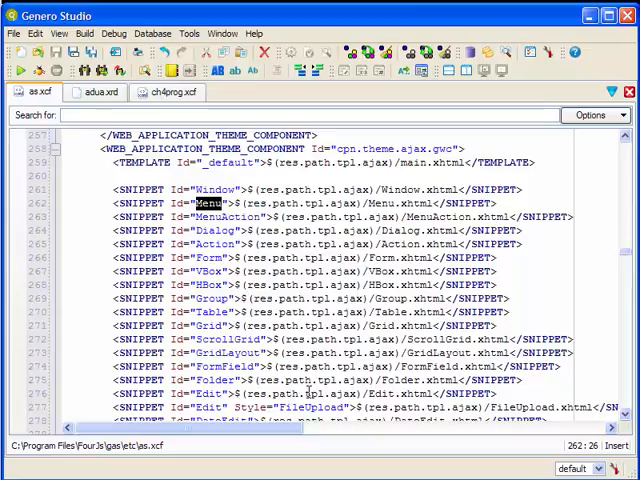
# Step: Read down the AJAX snippet list to the Canvas, TopMenu, ToolBar and StartMenu templates
pyautogui.scroll(-3)
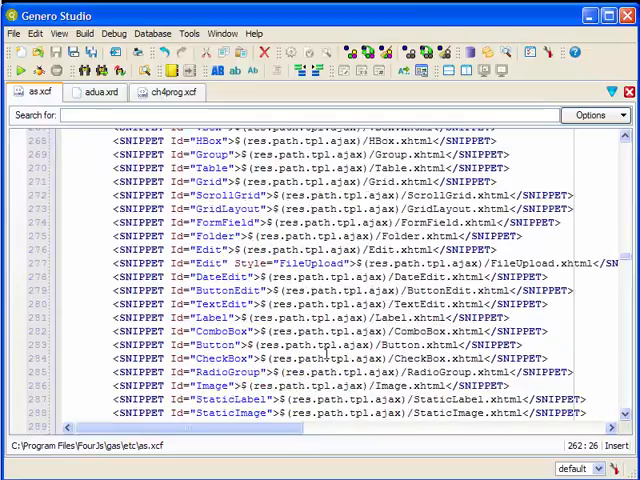
pyautogui.scroll(-3)
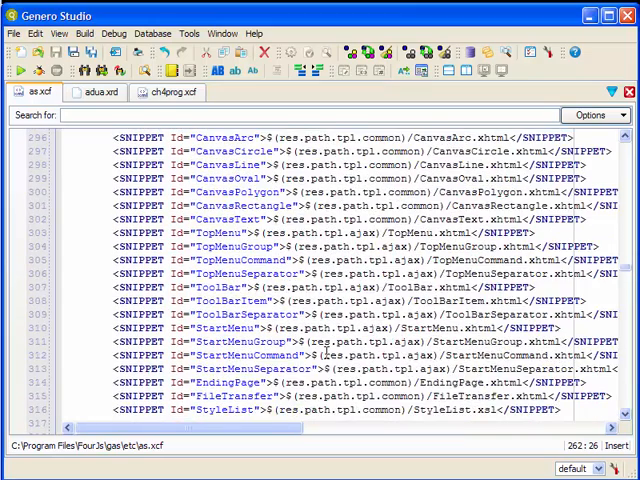